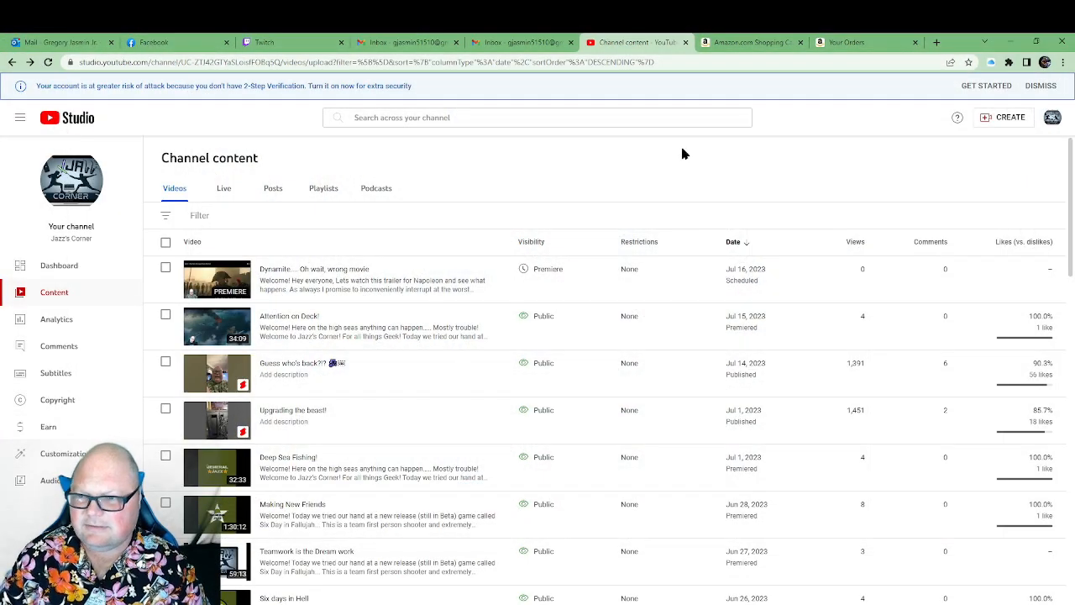
mouse_move(660, 188)
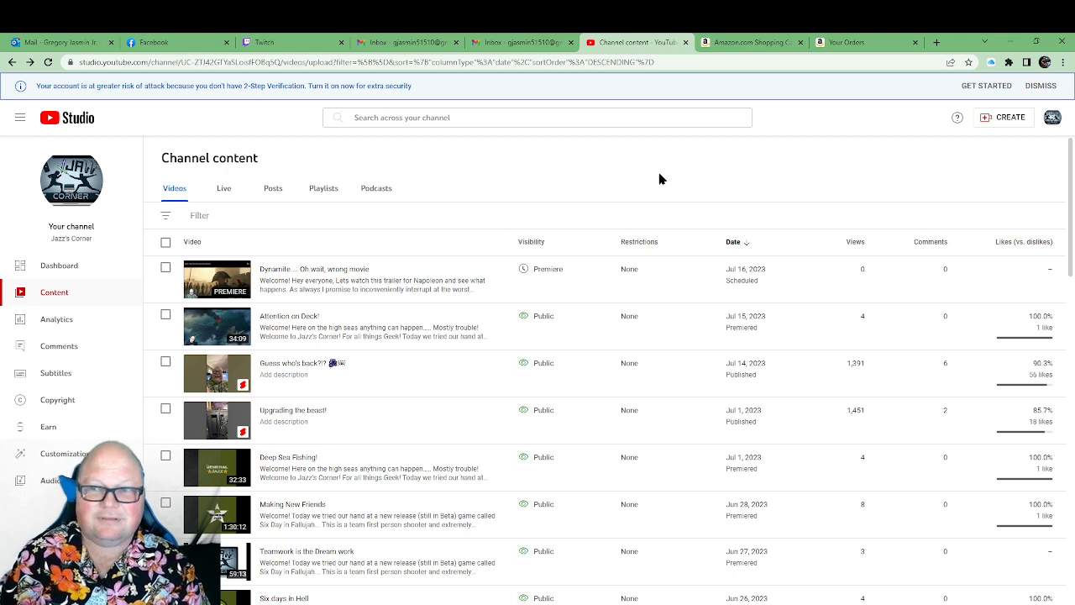
mouse_move(935, 187)
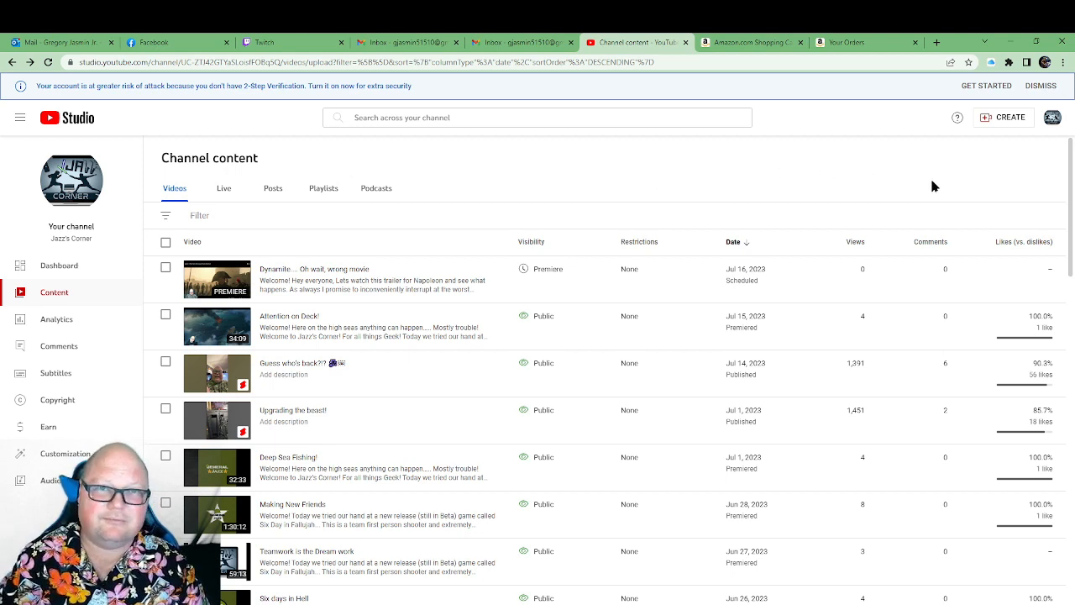
mouse_move(964, 152)
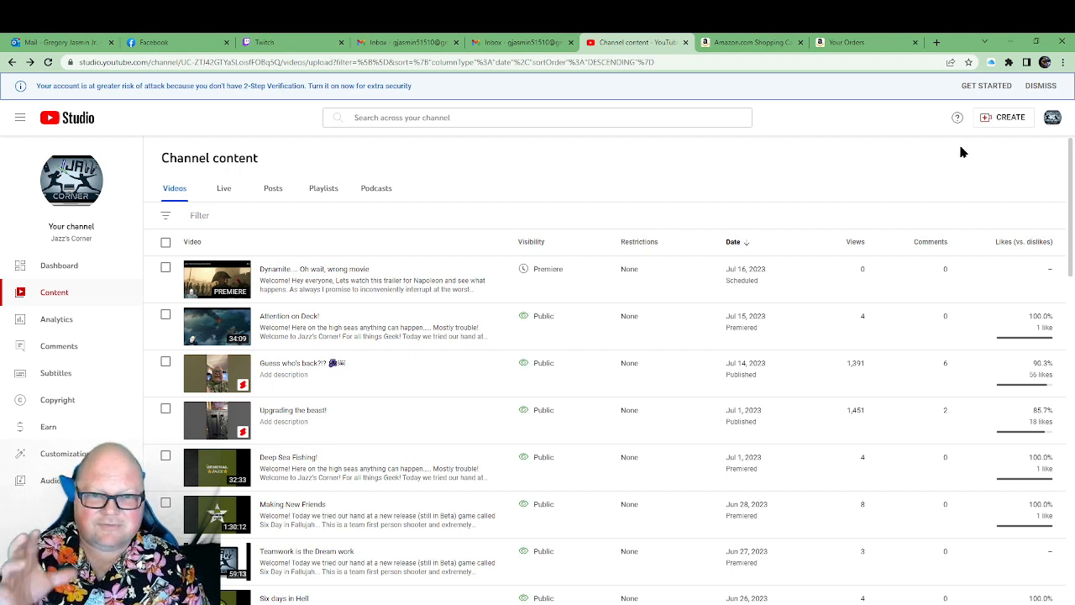
mouse_move(389, 316)
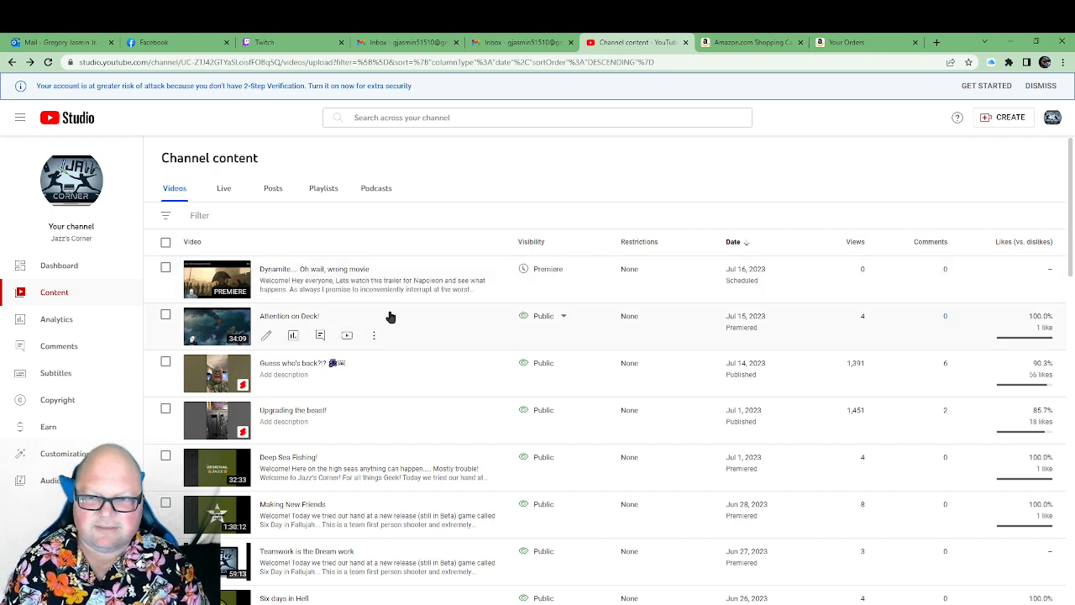
mouse_move(798, 275)
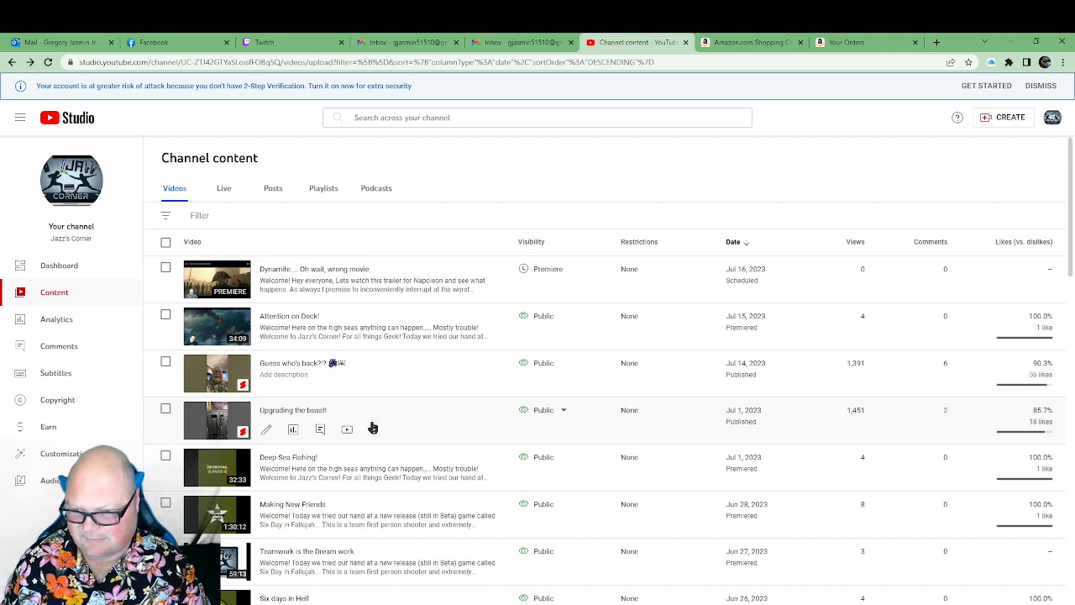
mouse_move(899, 411)
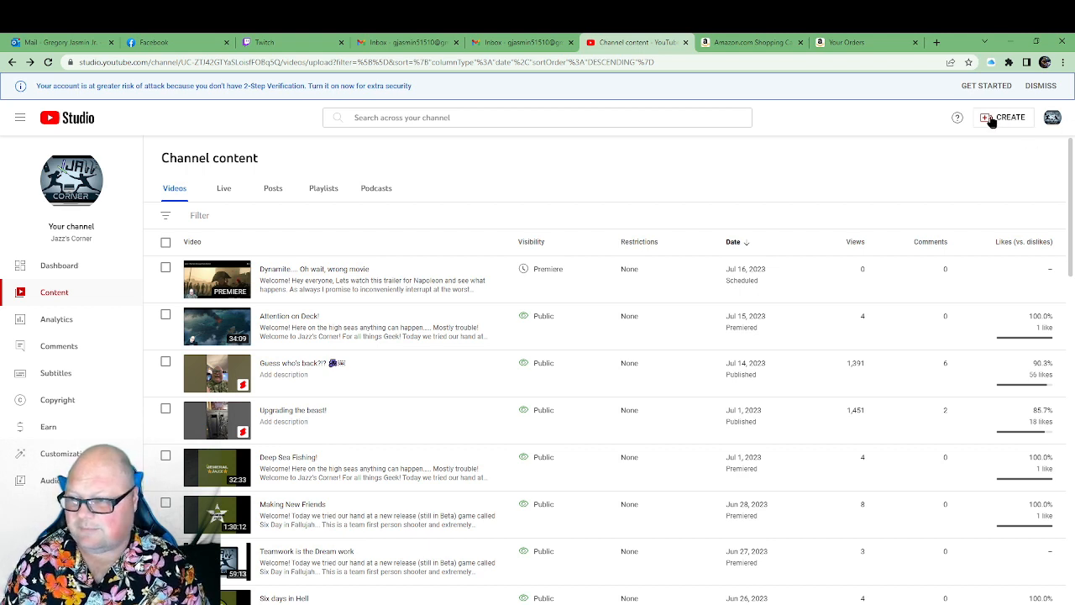
Start a new upload and pick the GeneralJazz video from the Jazz's Corner folder
left_click(1007, 117)
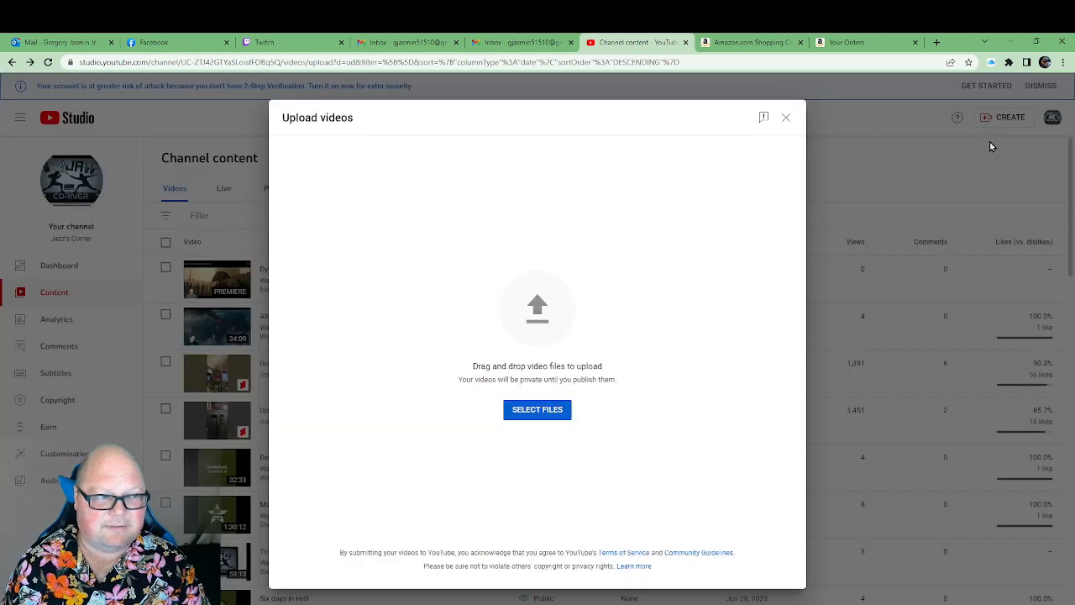
left_click(537, 409)
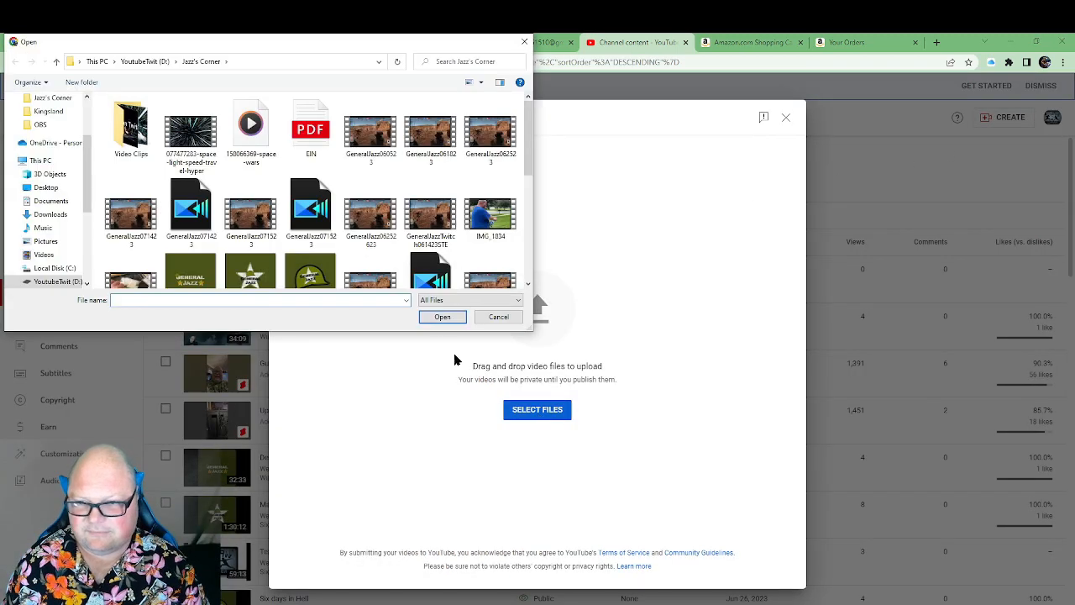
scroll("down", 3)
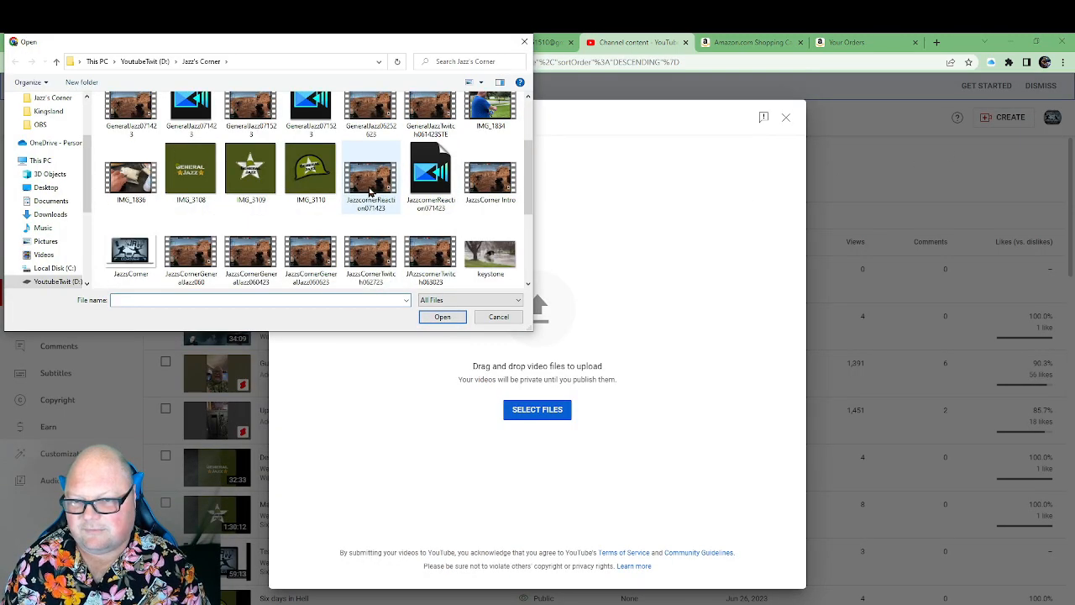
scroll("down", 3)
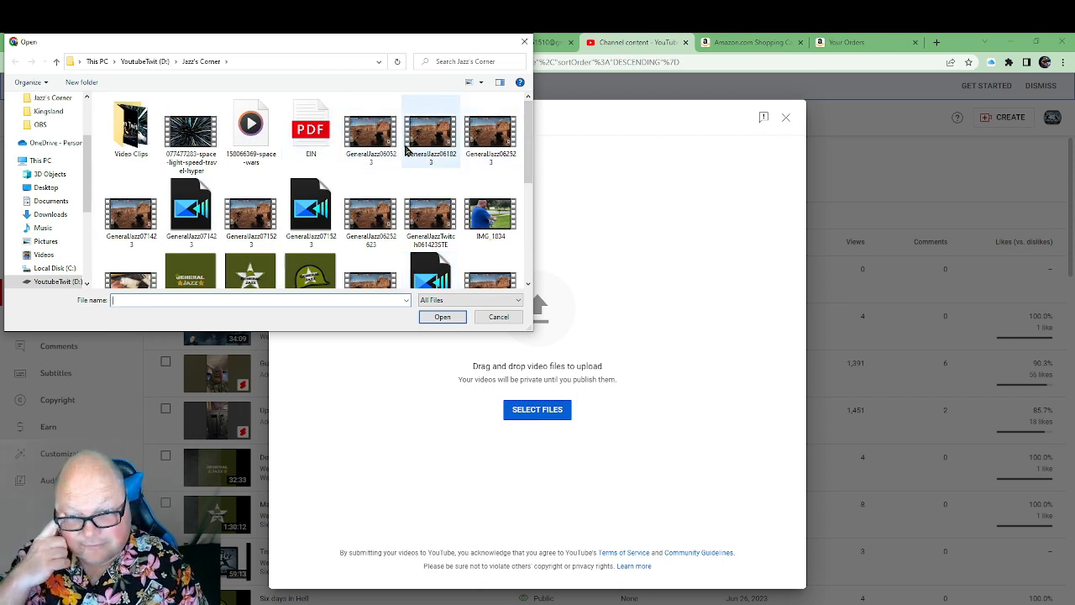
scroll("down", 3)
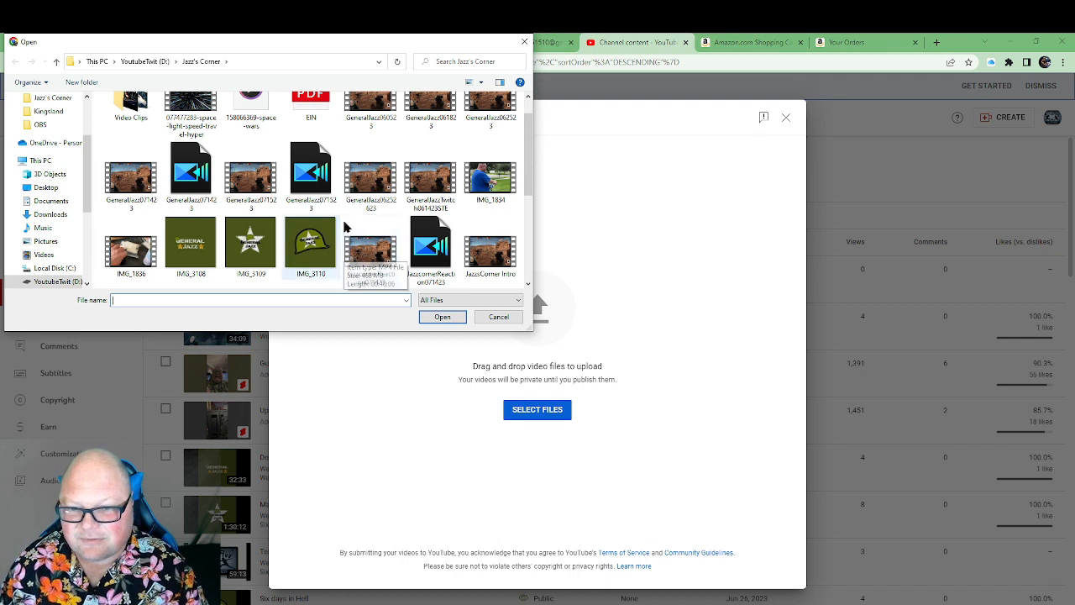
scroll("down", 3)
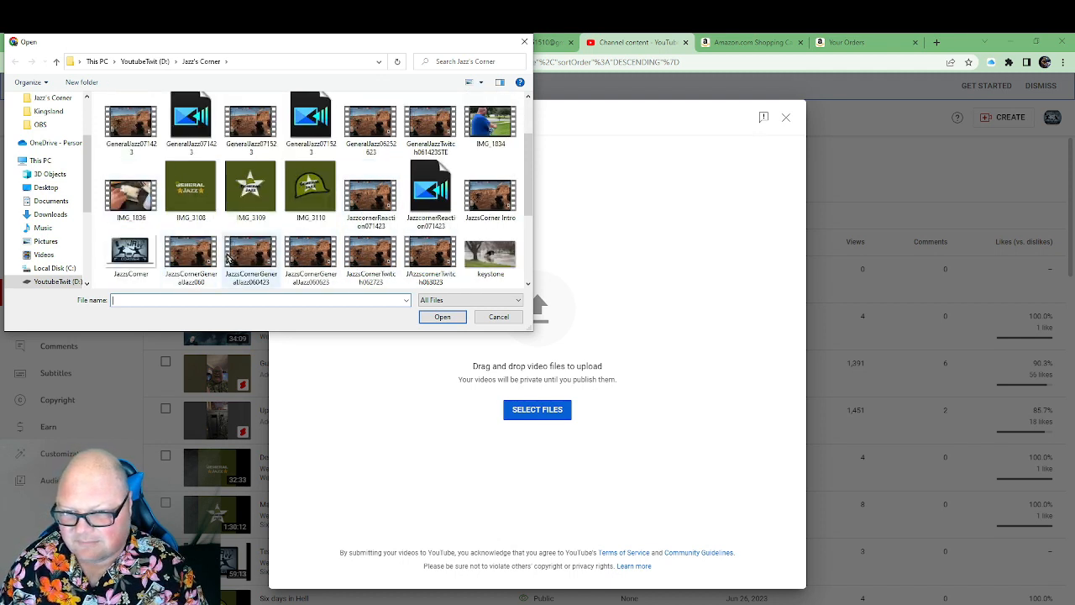
scroll("down", 3)
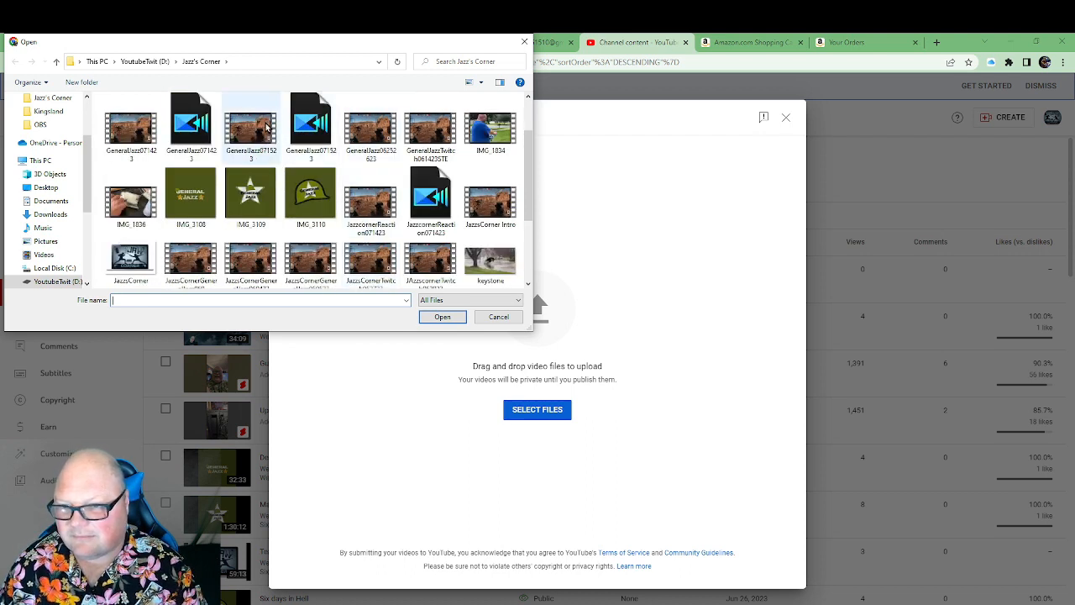
left_click(498, 317)
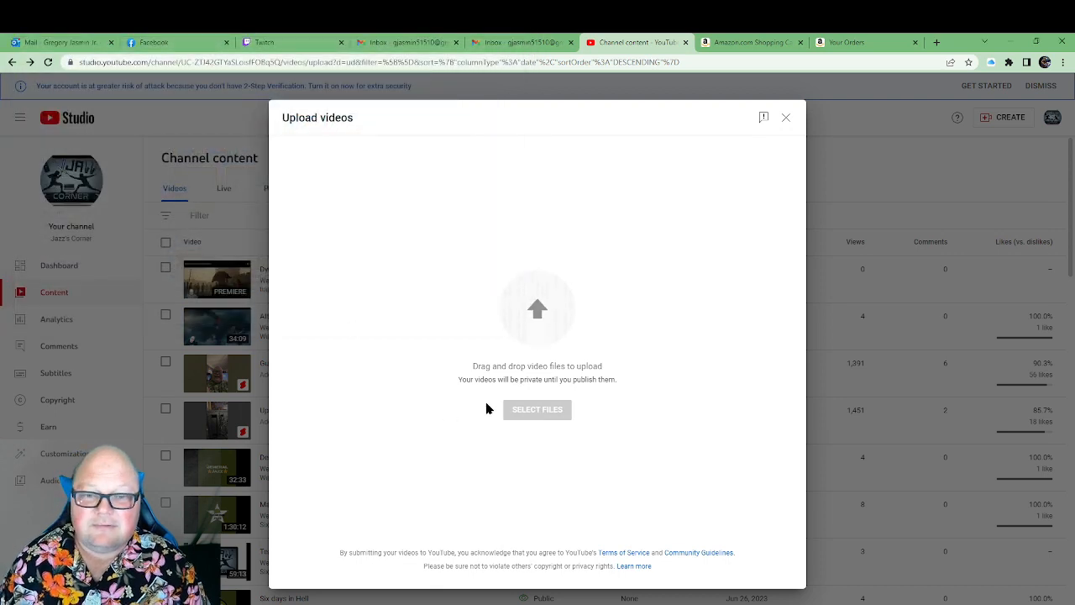
Replace the default title with 'Taking on the World!' and begin typing a welcome description
left_click(537, 409)
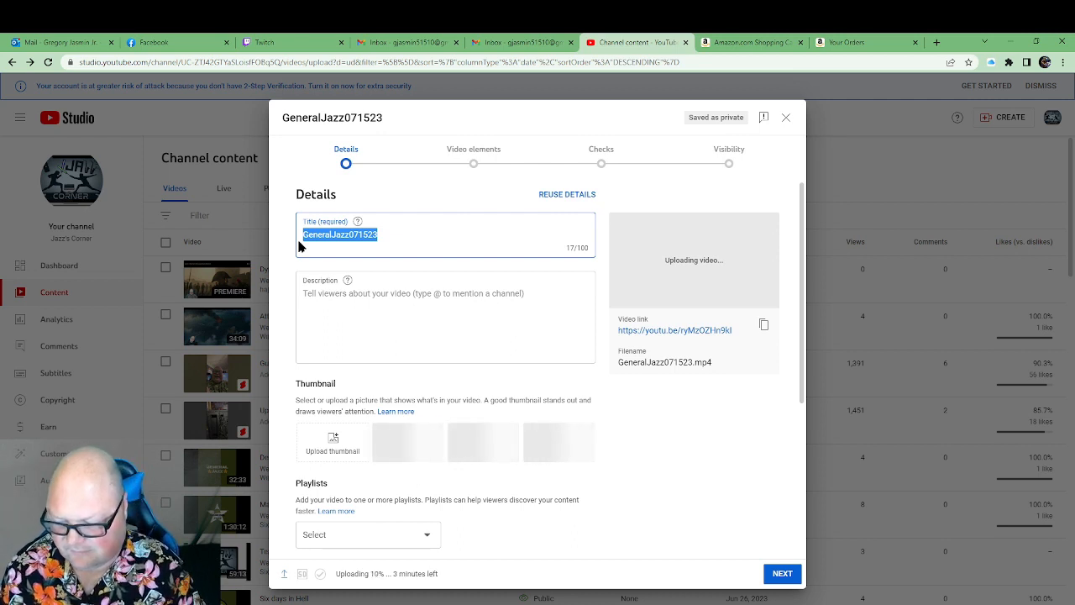
type("Taking on the Wo")
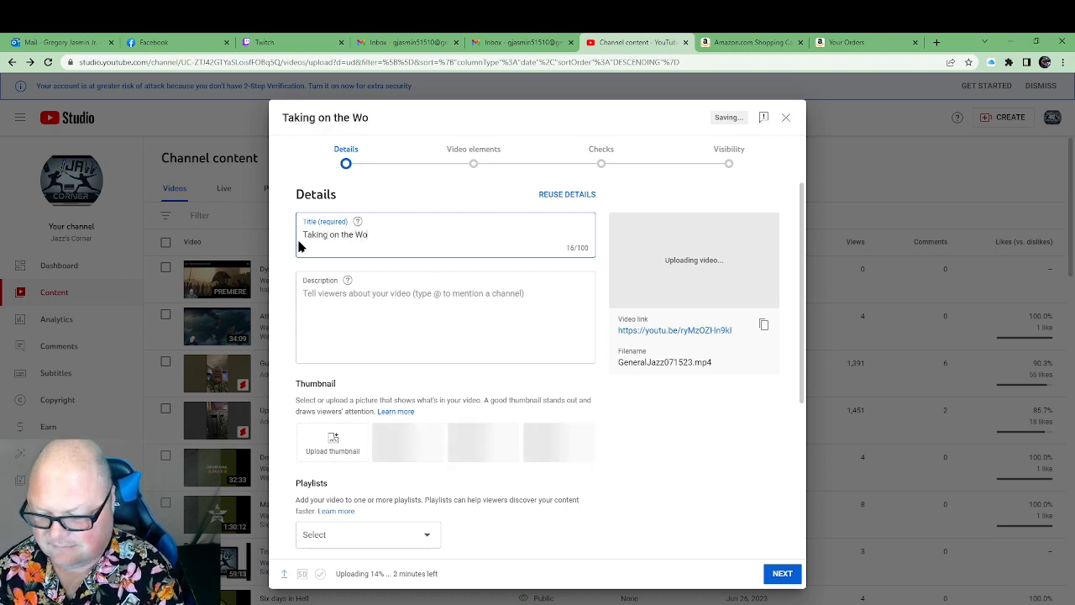
type("rld")
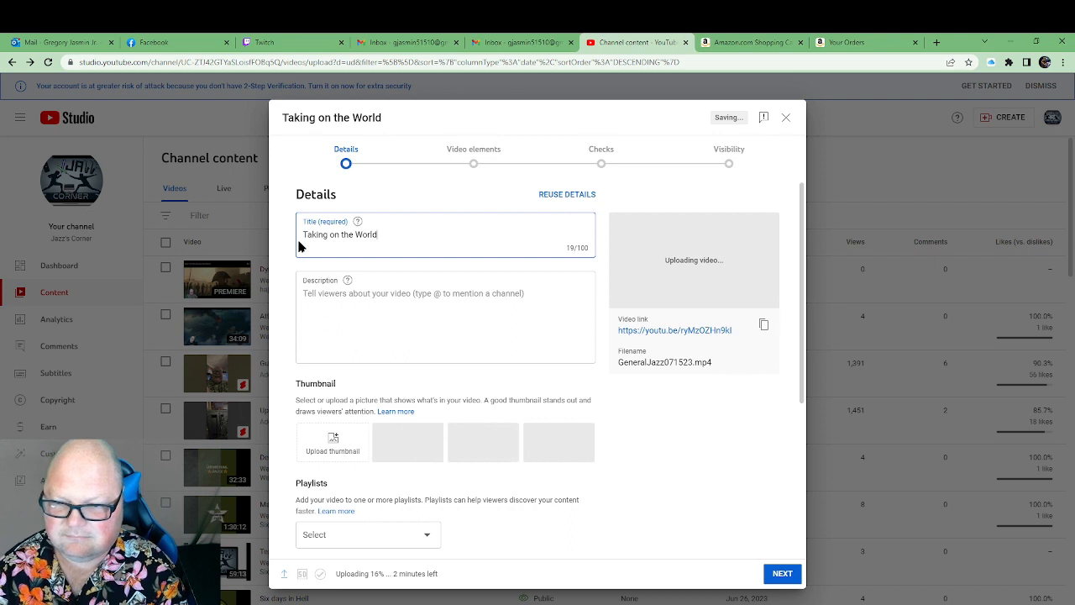
type("!")
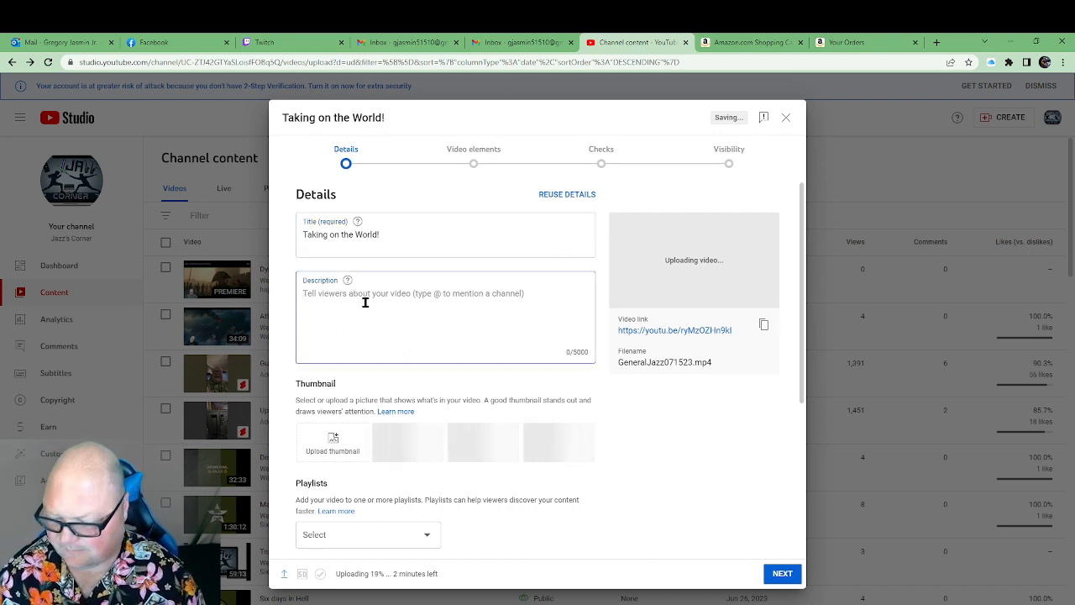
type("Welcome!")
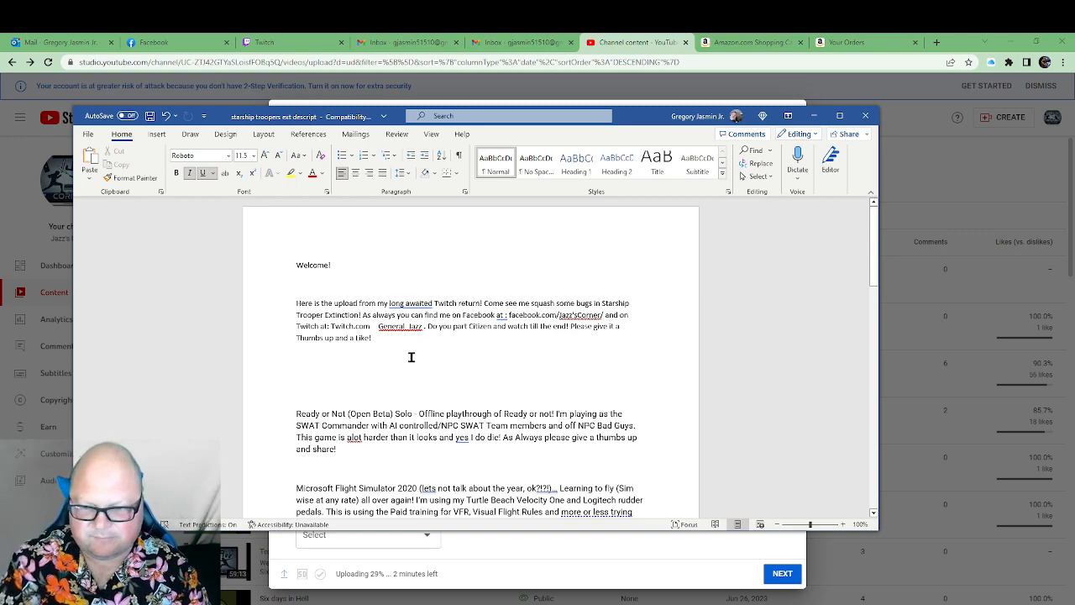
Scroll the Word descriptions document down to the 'Here on the high seas…' paragraph
scroll("down", 3)
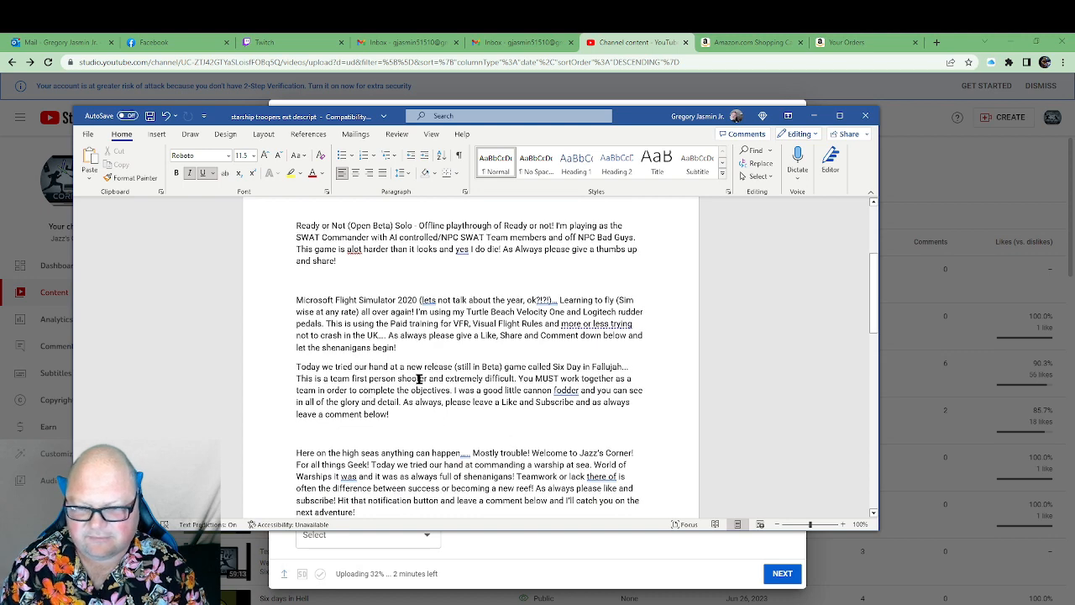
scroll("down", 3)
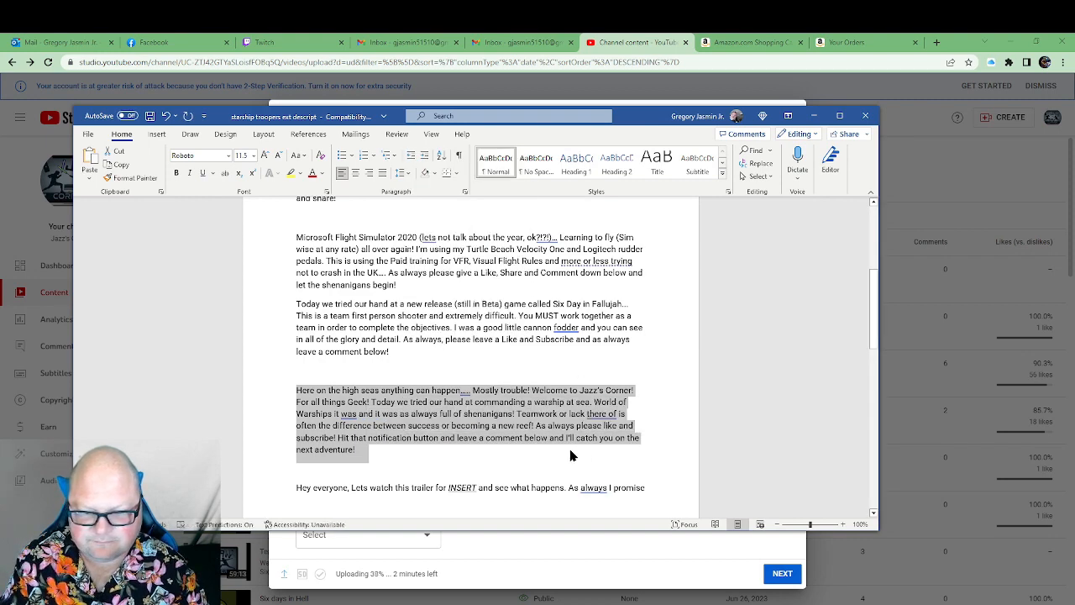
scroll("down", 3)
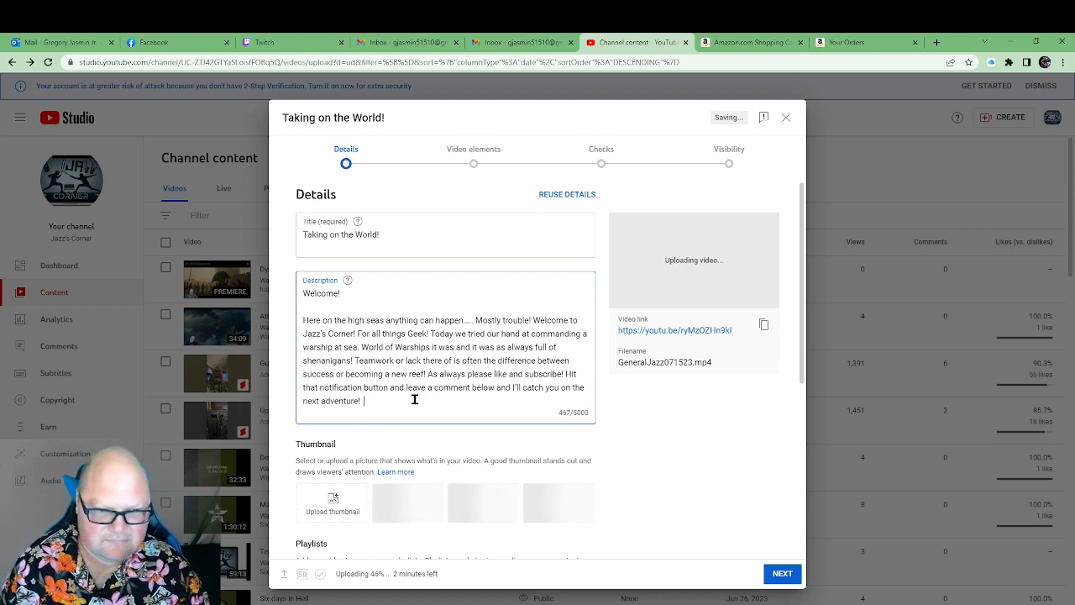
Put the video in the Twitch playlist and continue to Video elements
scroll("down", 3)
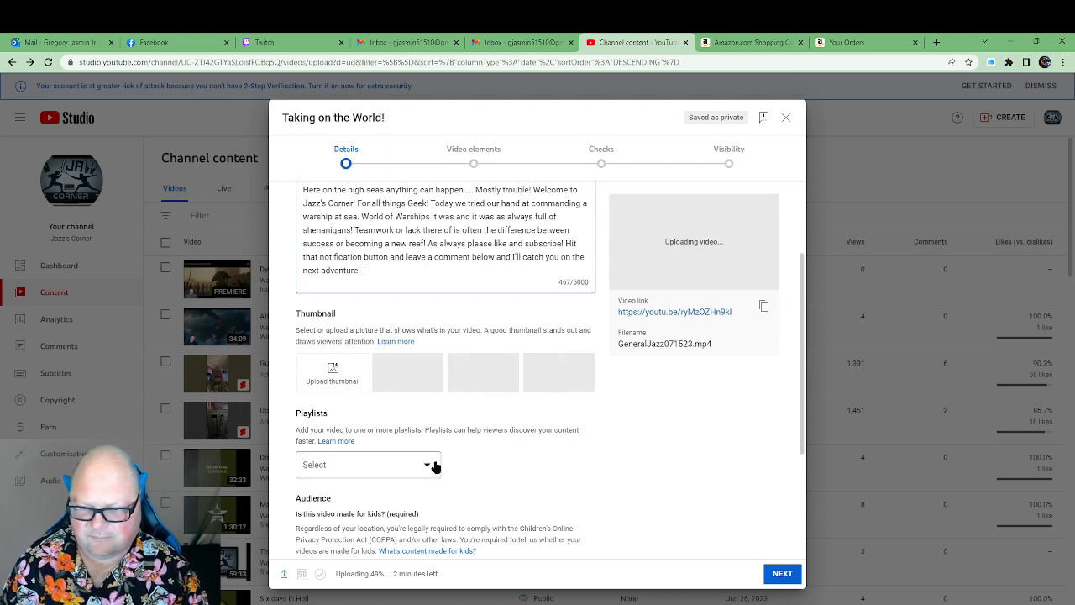
left_click(367, 465)
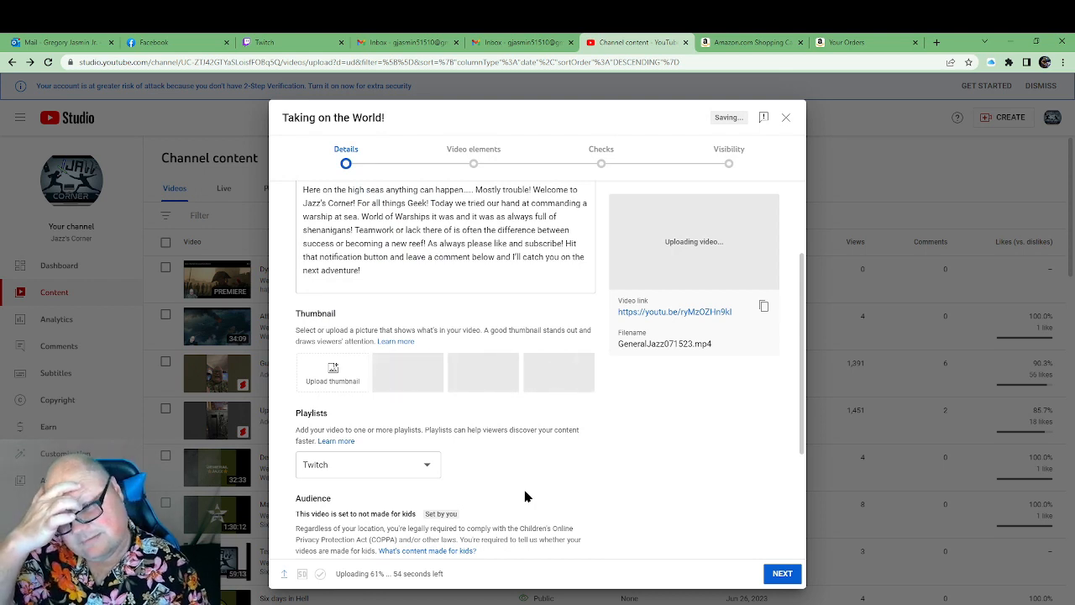
mouse_move(490, 387)
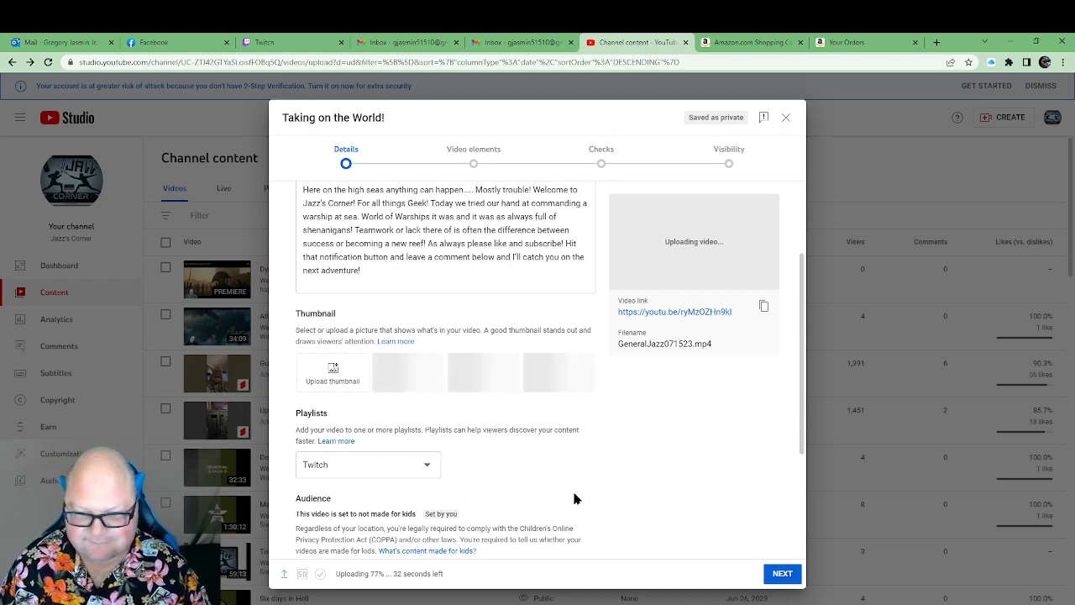
mouse_move(794, 595)
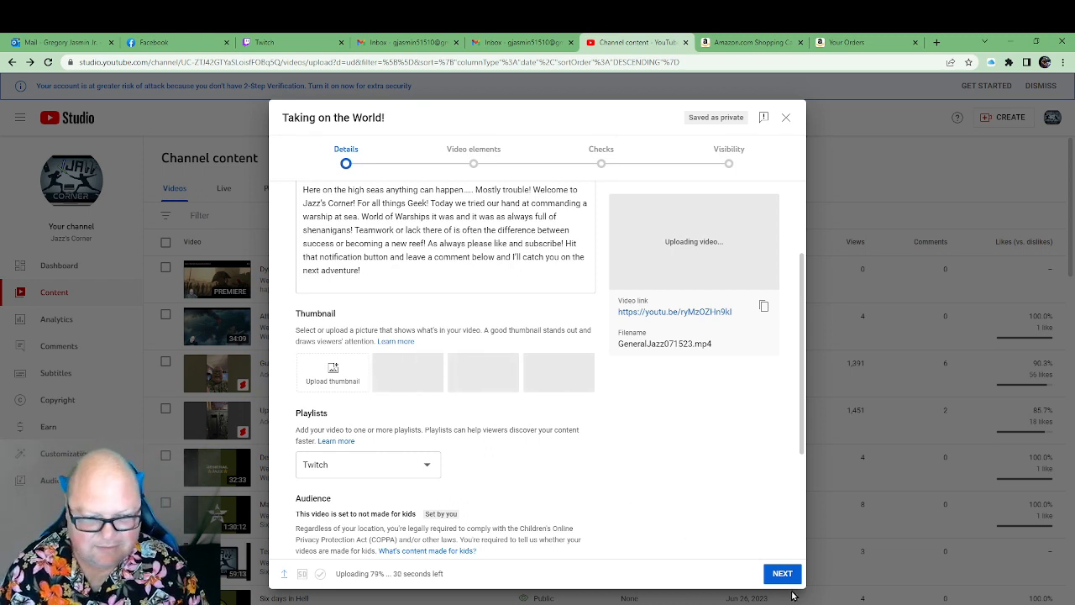
left_click(781, 573)
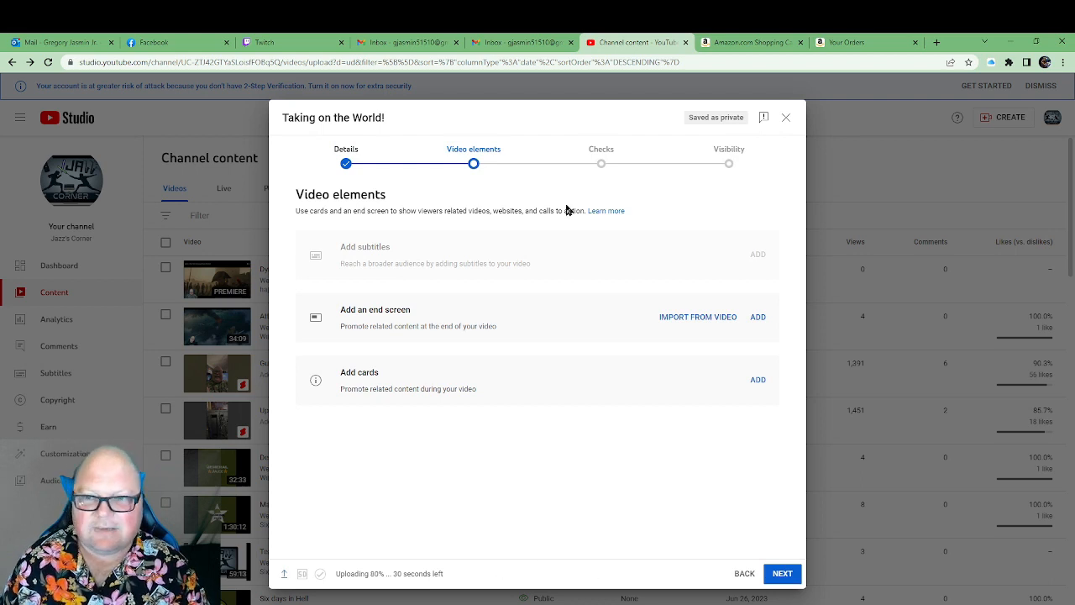
mouse_move(595, 388)
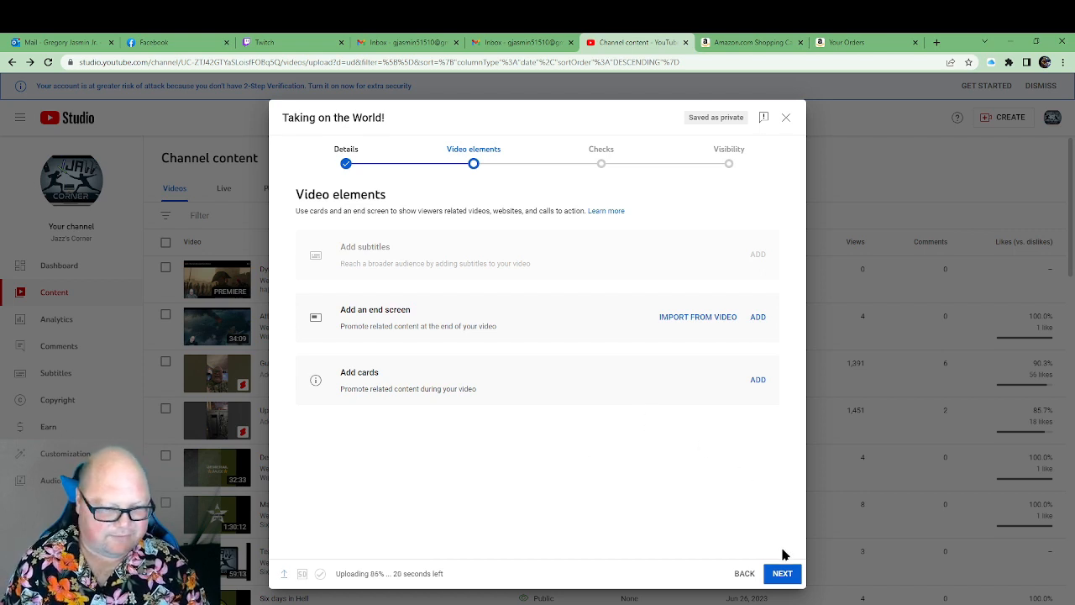
Advance past the Video elements and Checks steps to Visibility
left_click(781, 573)
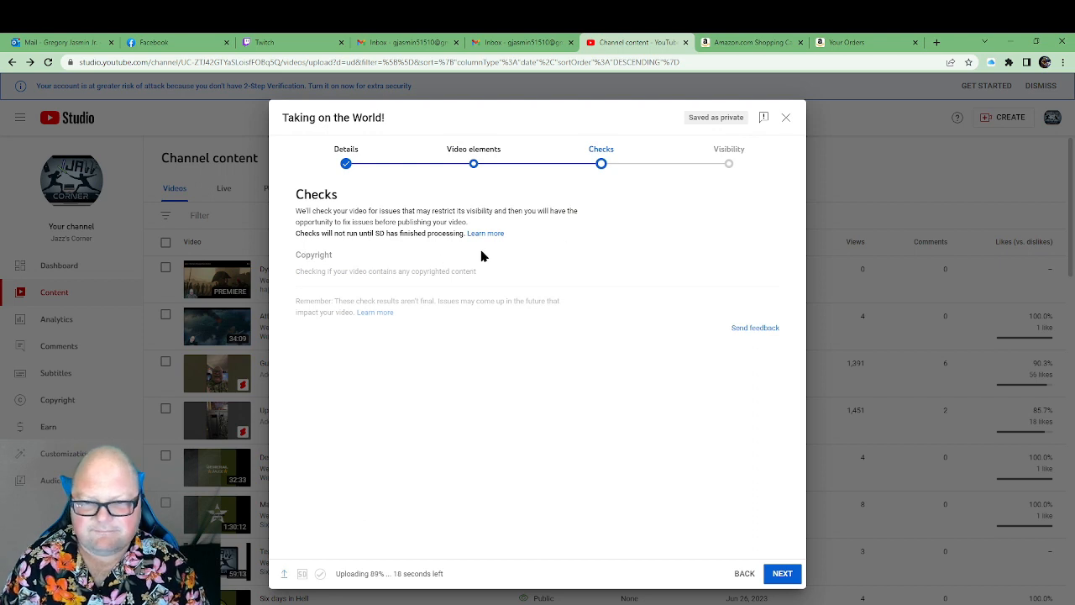
left_click(780, 573)
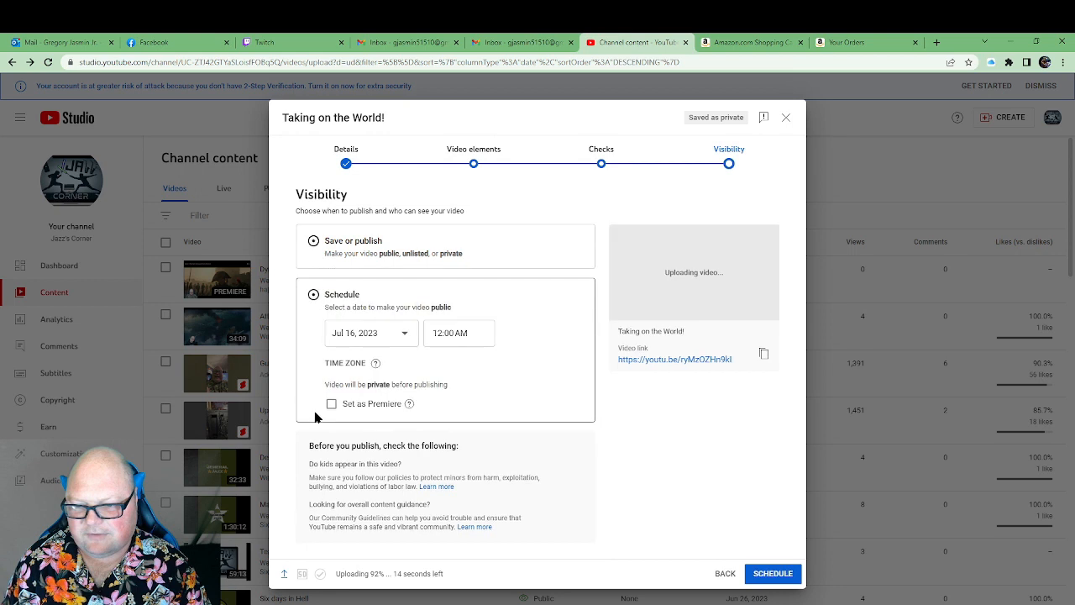
Schedule the video for Jul 17, 2023, then review Details and return to Visibility
left_click(371, 333)
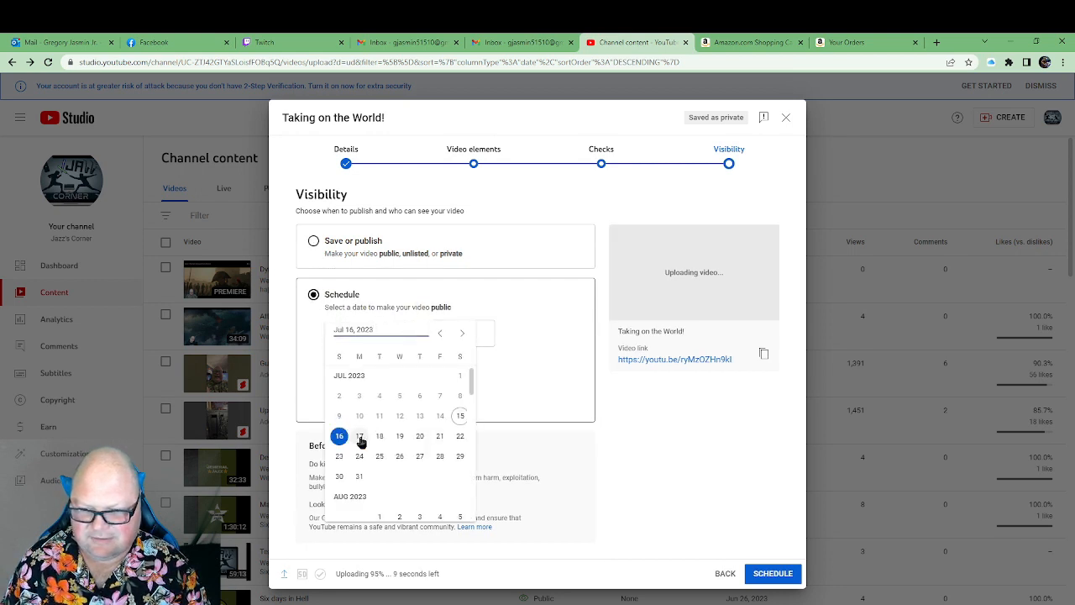
left_click(359, 435)
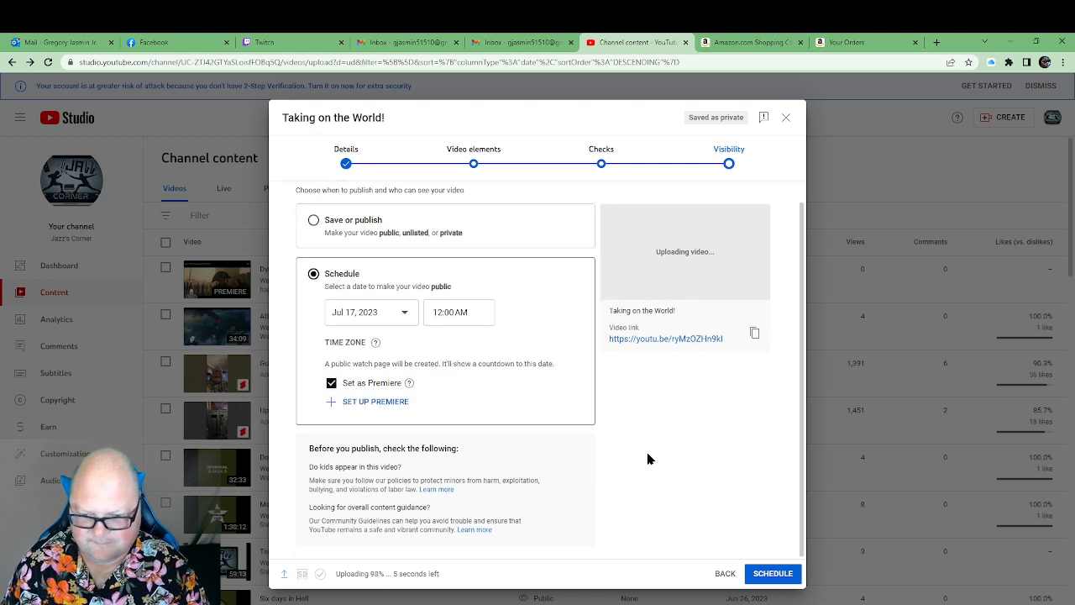
mouse_move(683, 428)
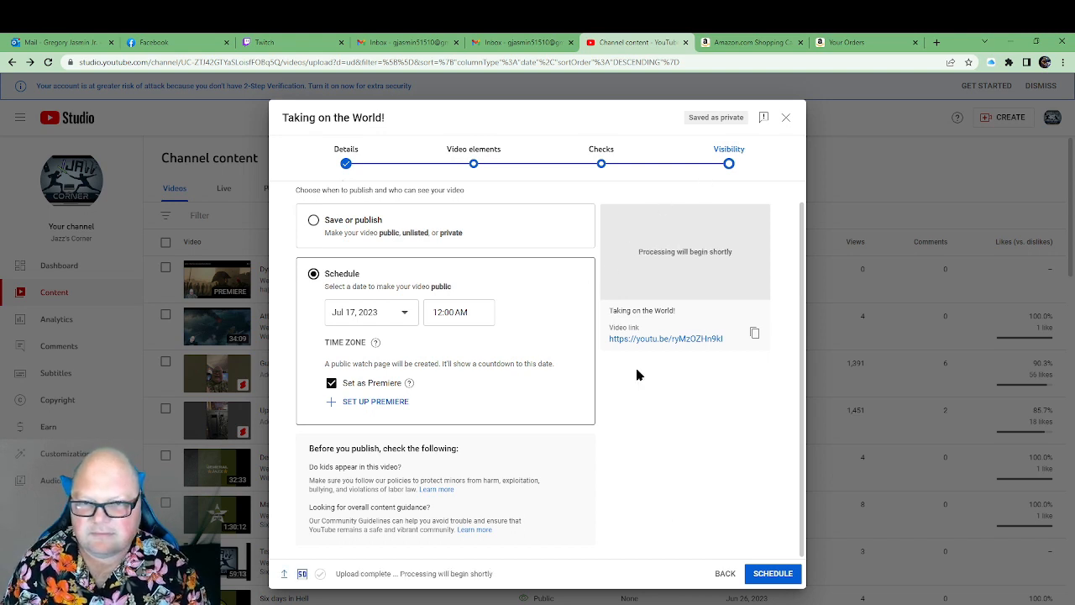
left_click(345, 149)
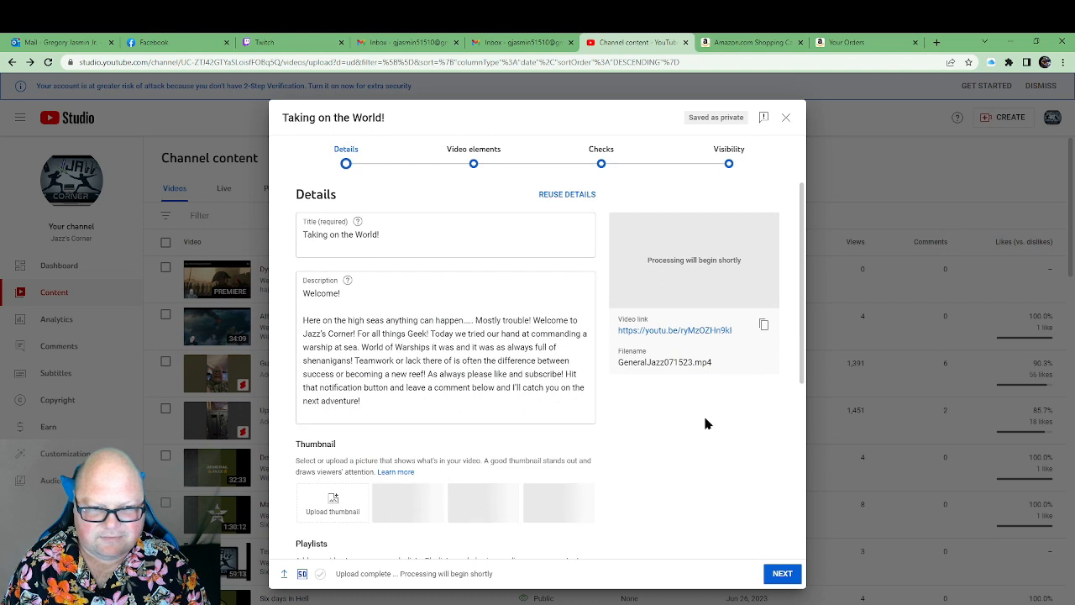
mouse_move(550, 507)
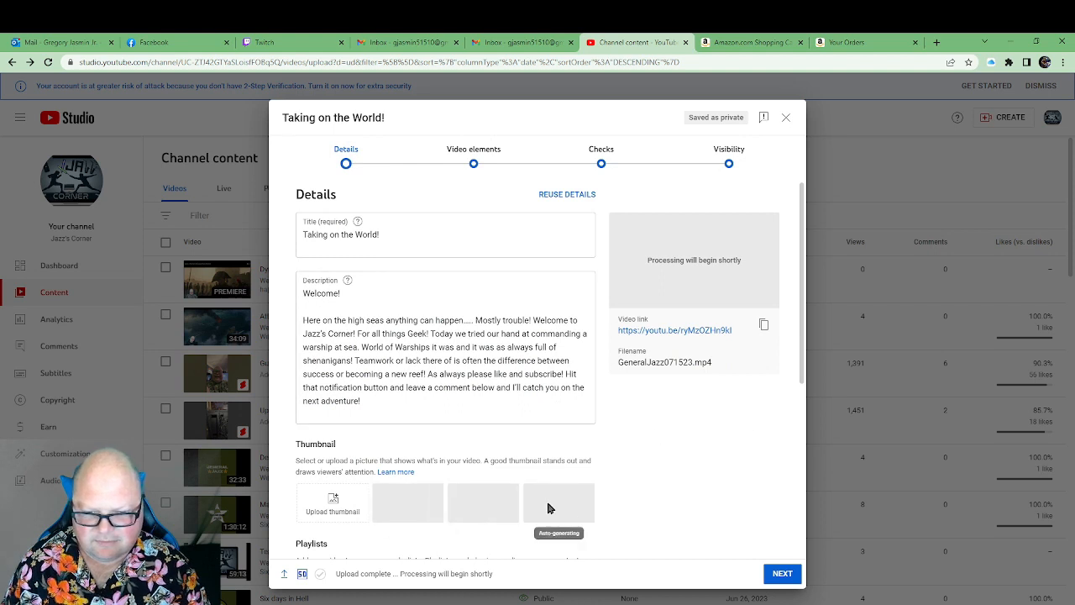
left_click(781, 573)
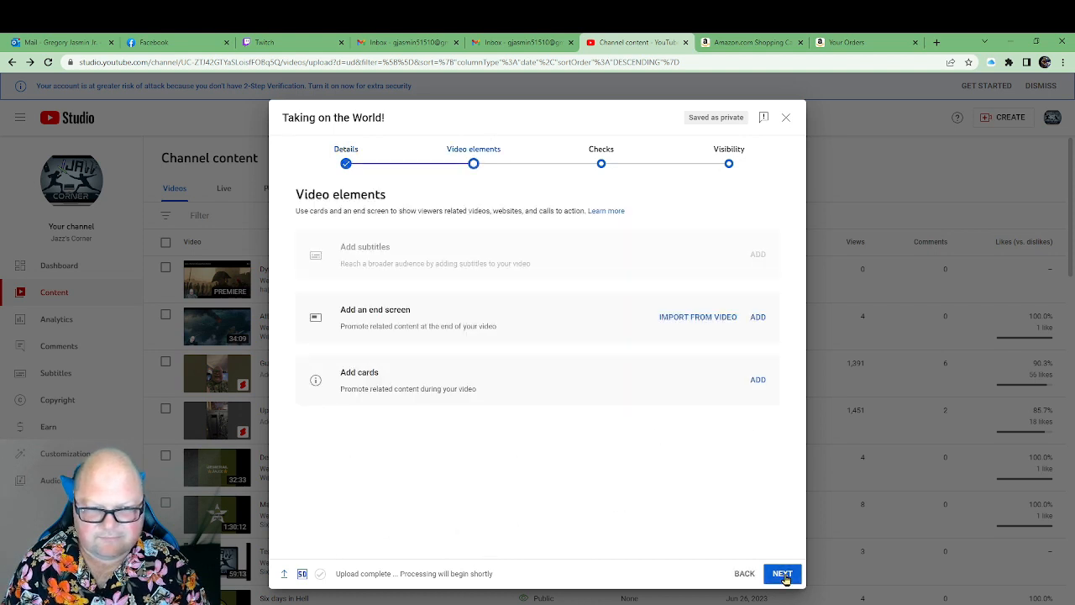
left_click(781, 573)
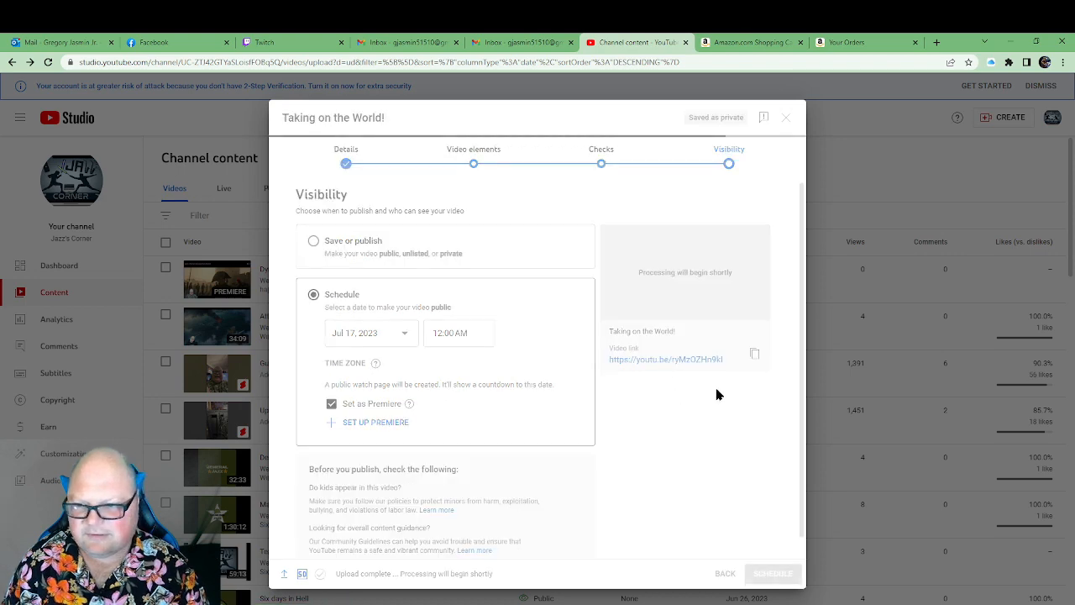
Confirm the premiere schedule and close the Video processing notice
left_click(771, 572)
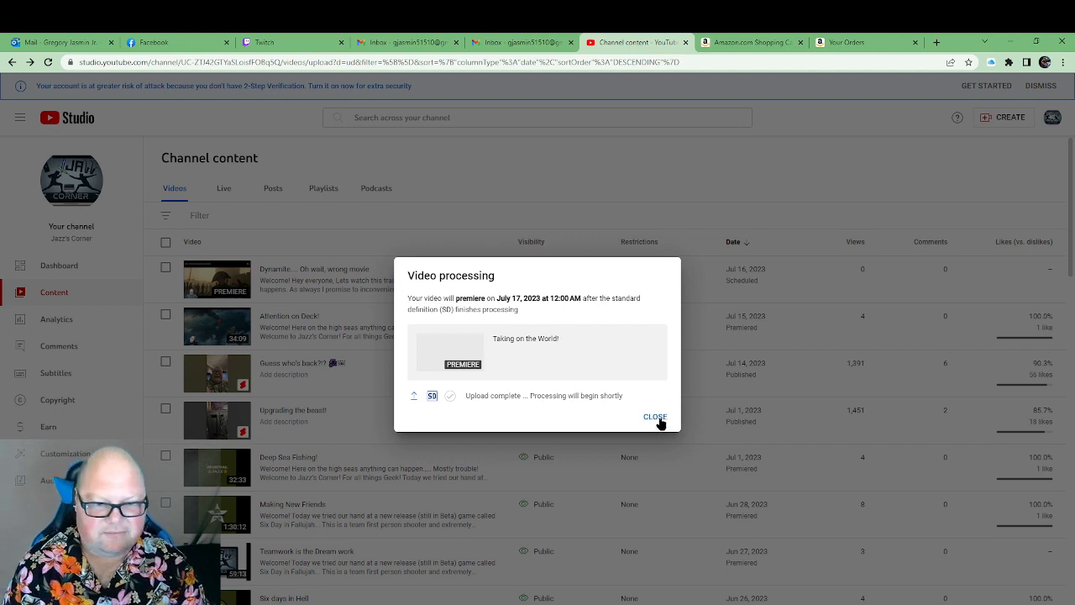
left_click(655, 416)
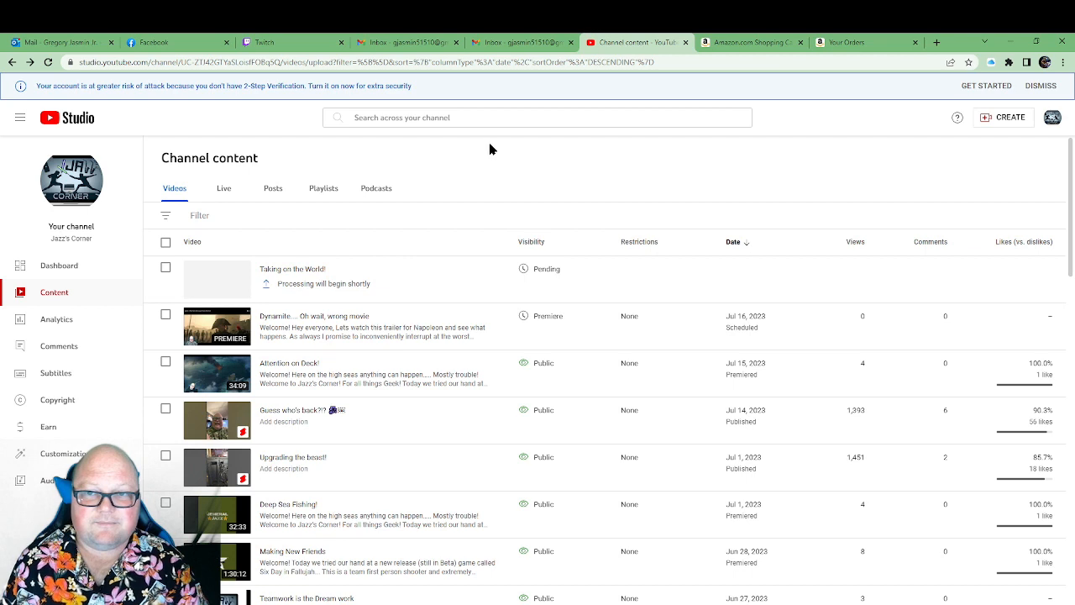
mouse_move(519, 167)
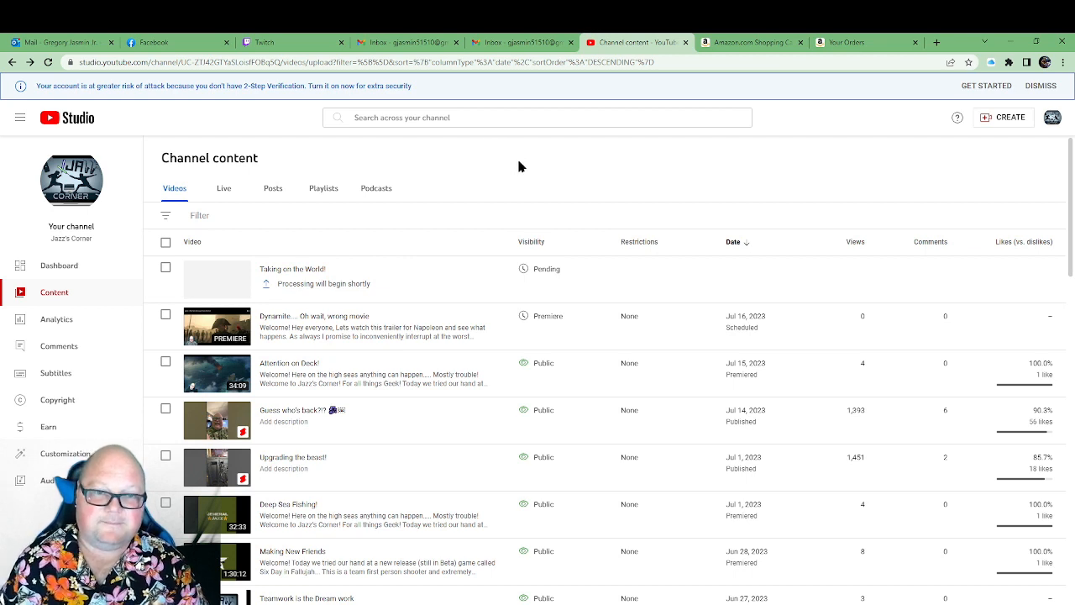
mouse_move(517, 174)
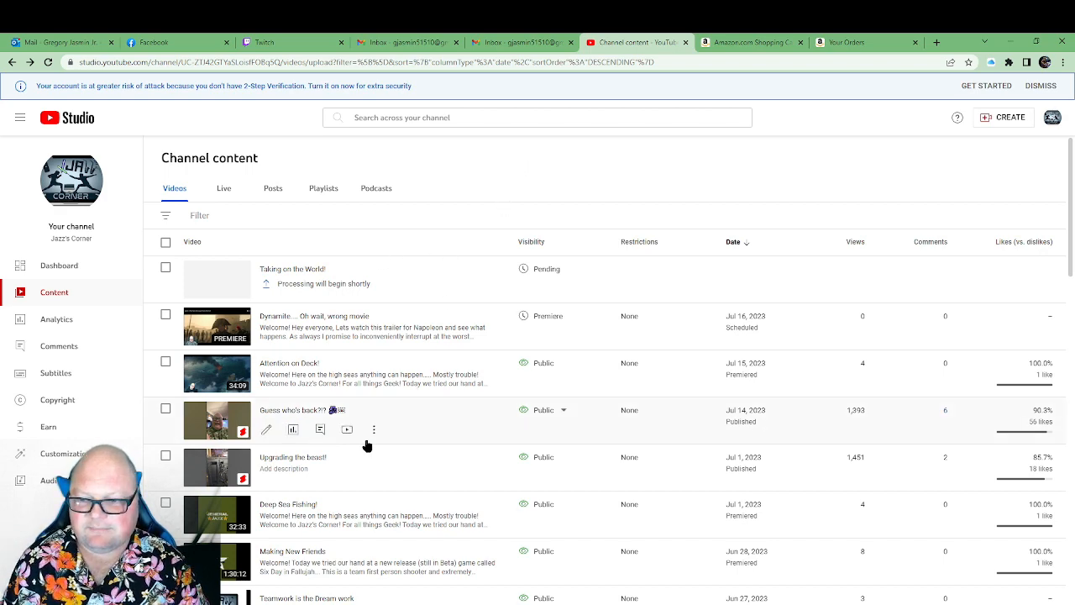
scroll("down", 3)
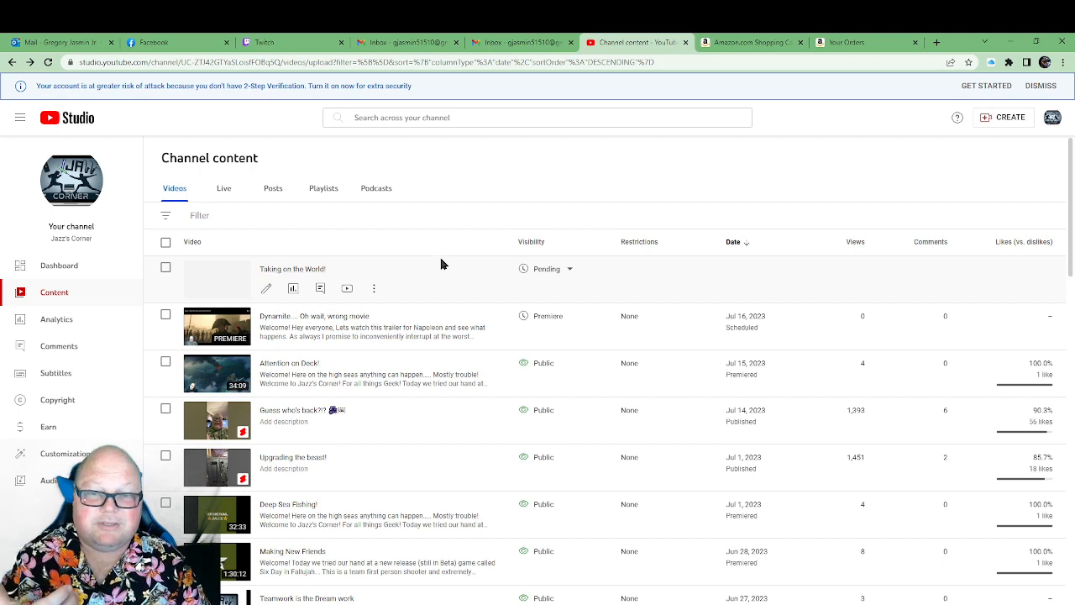
mouse_move(437, 263)
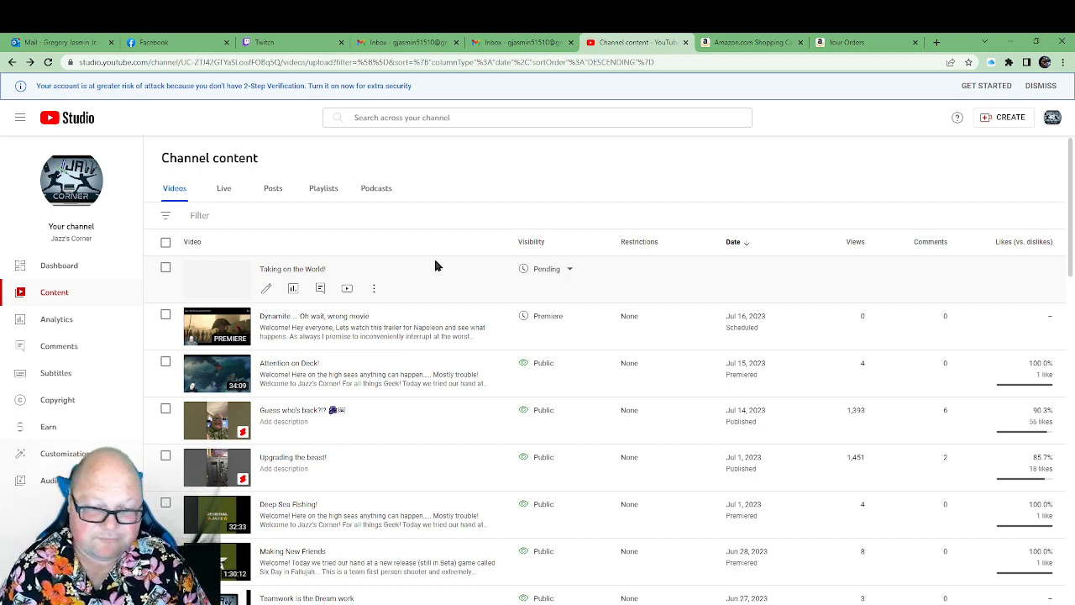